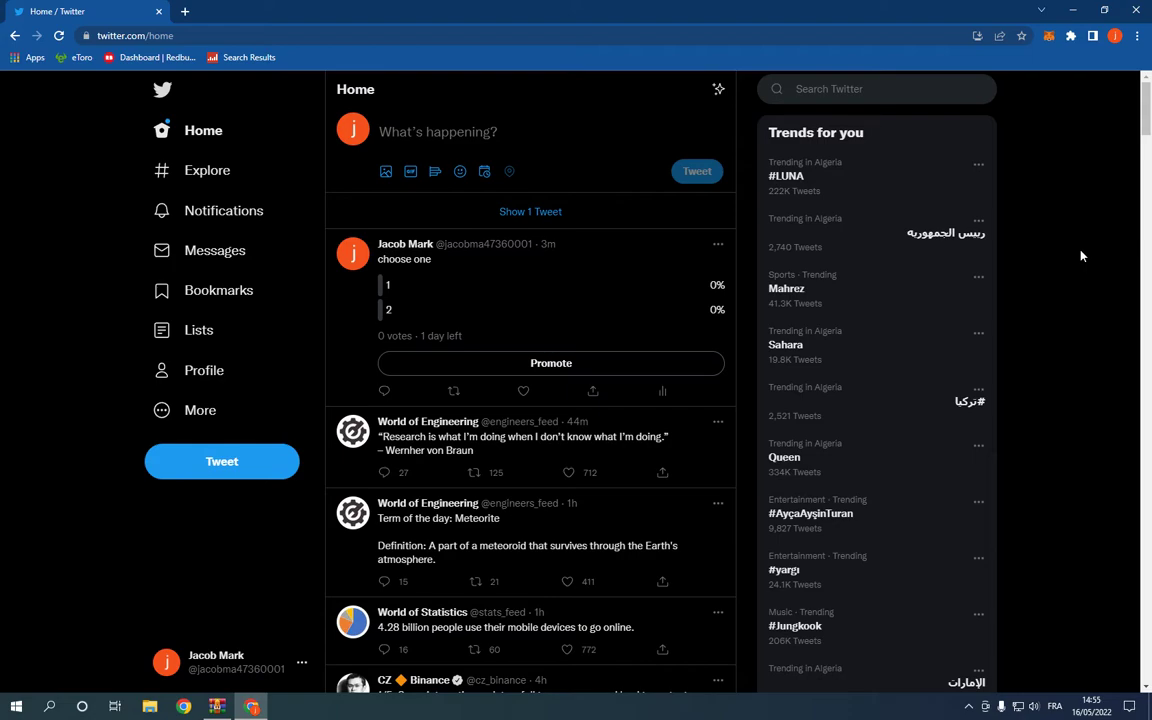
{"action": "left_click", "coordinate": [204, 370]}
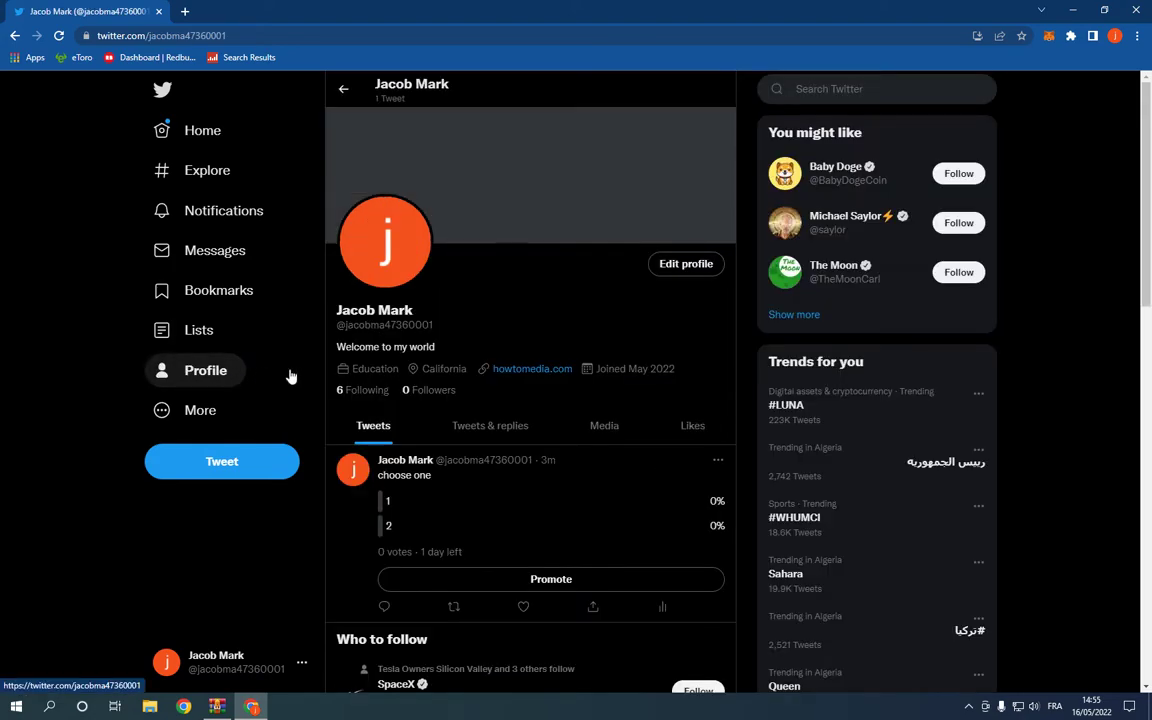
{"action": "scroll", "scroll_direction": "down", "scroll_amount": 3}
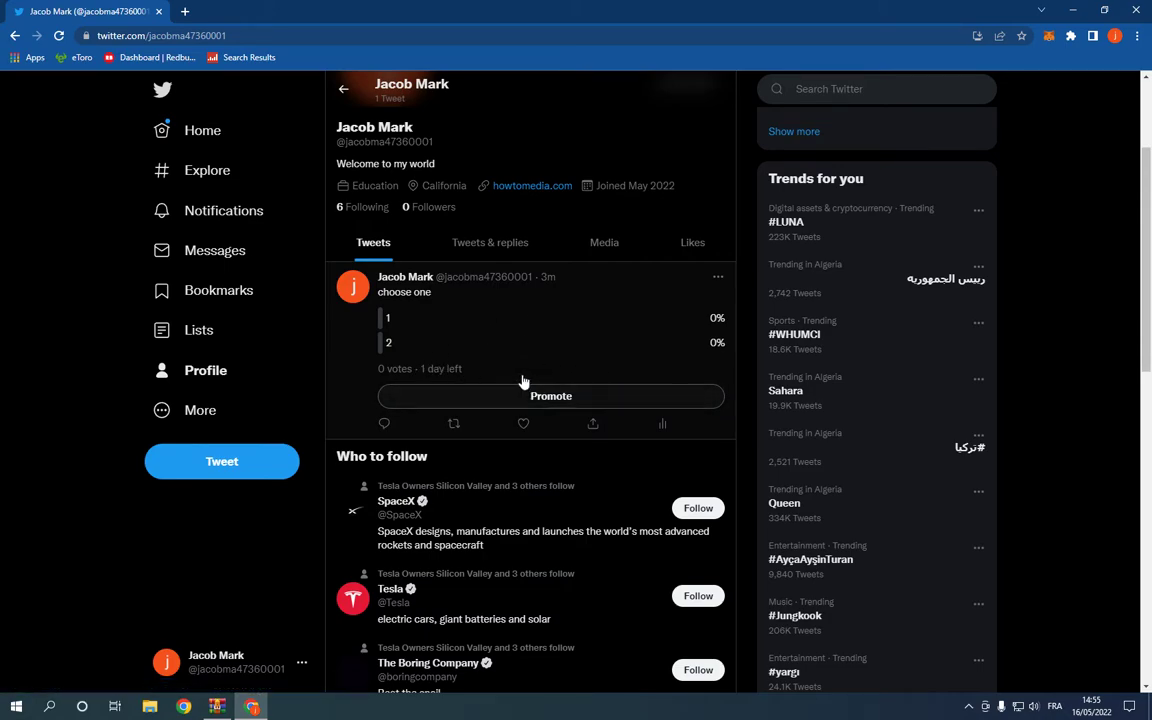
{"action": "mouse_move", "coordinate": [552, 396]}
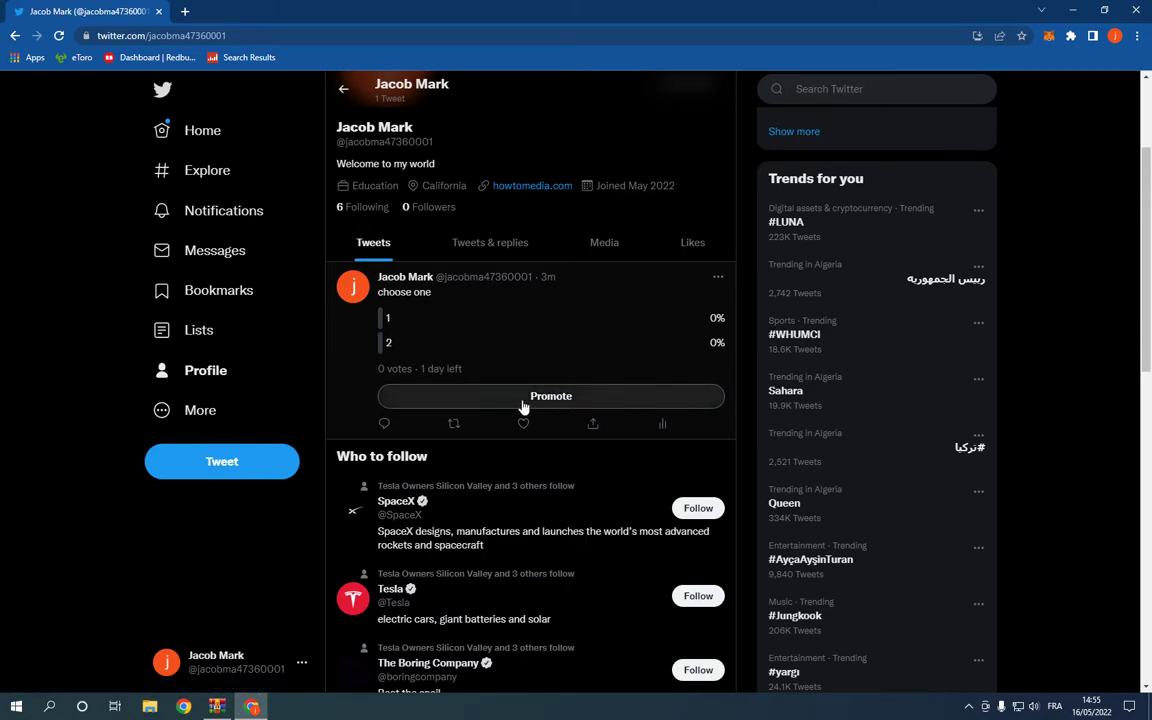
- Begin promoting the poll tweet with Increase engagement as the promotion goal
{"action": "left_click", "coordinate": [550, 396]}
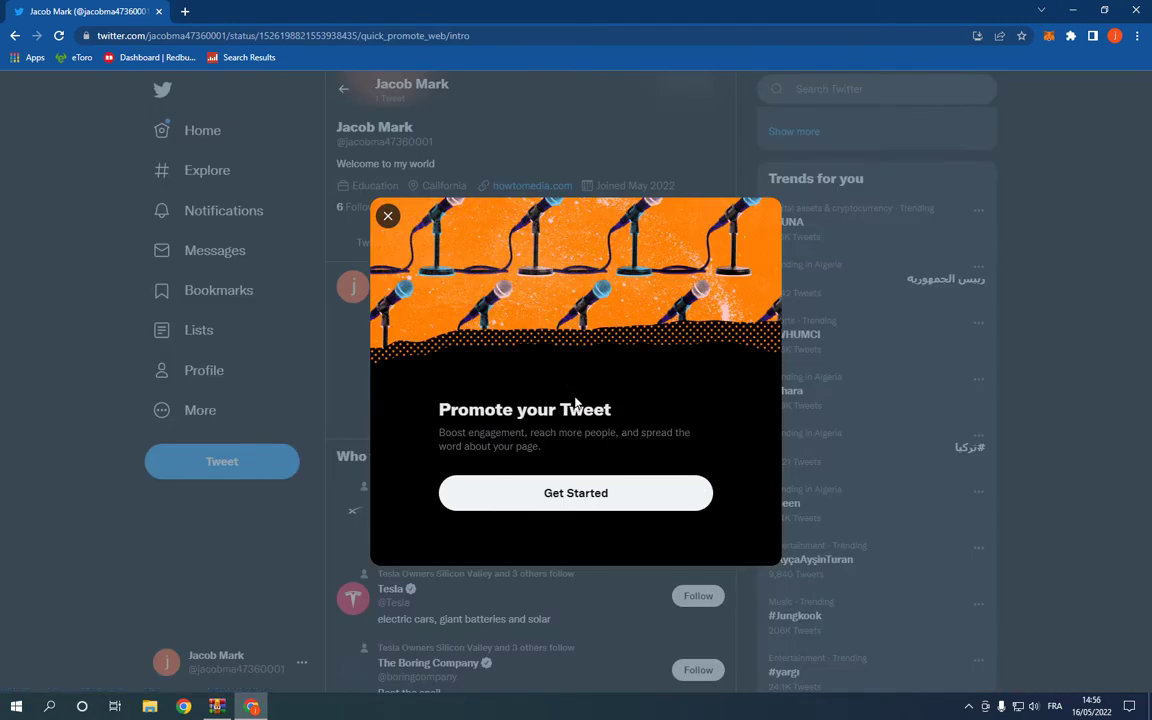
{"action": "left_click", "coordinate": [576, 492]}
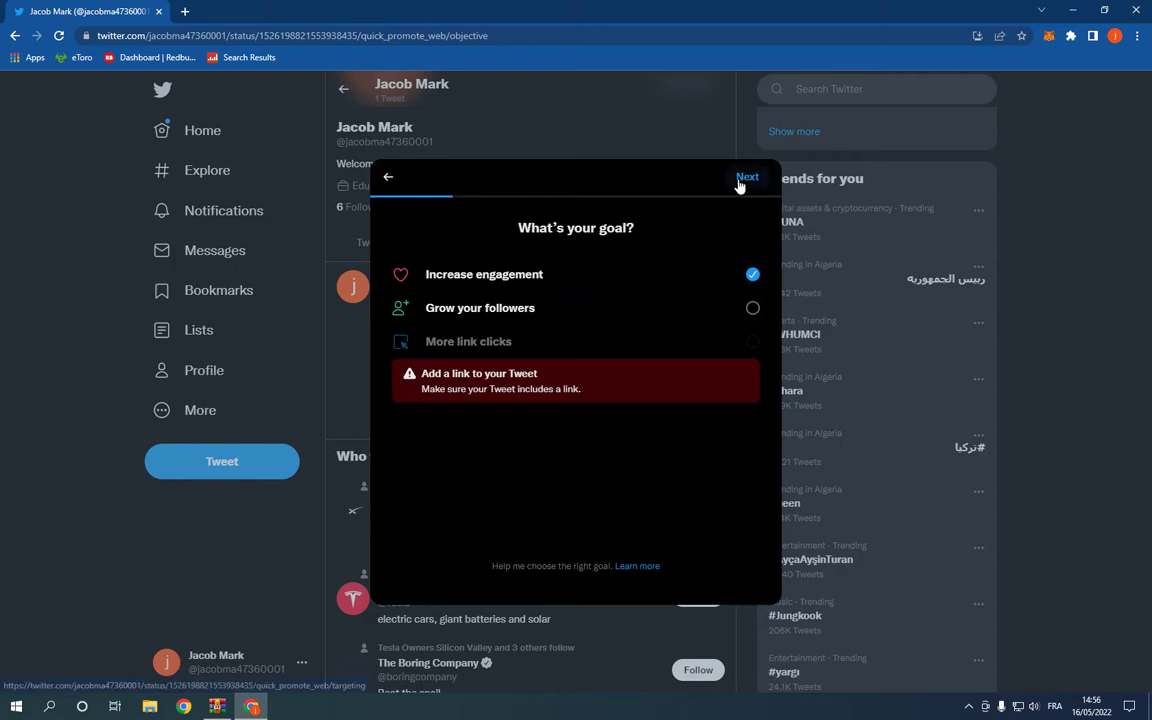
{"action": "left_click", "coordinate": [748, 176]}
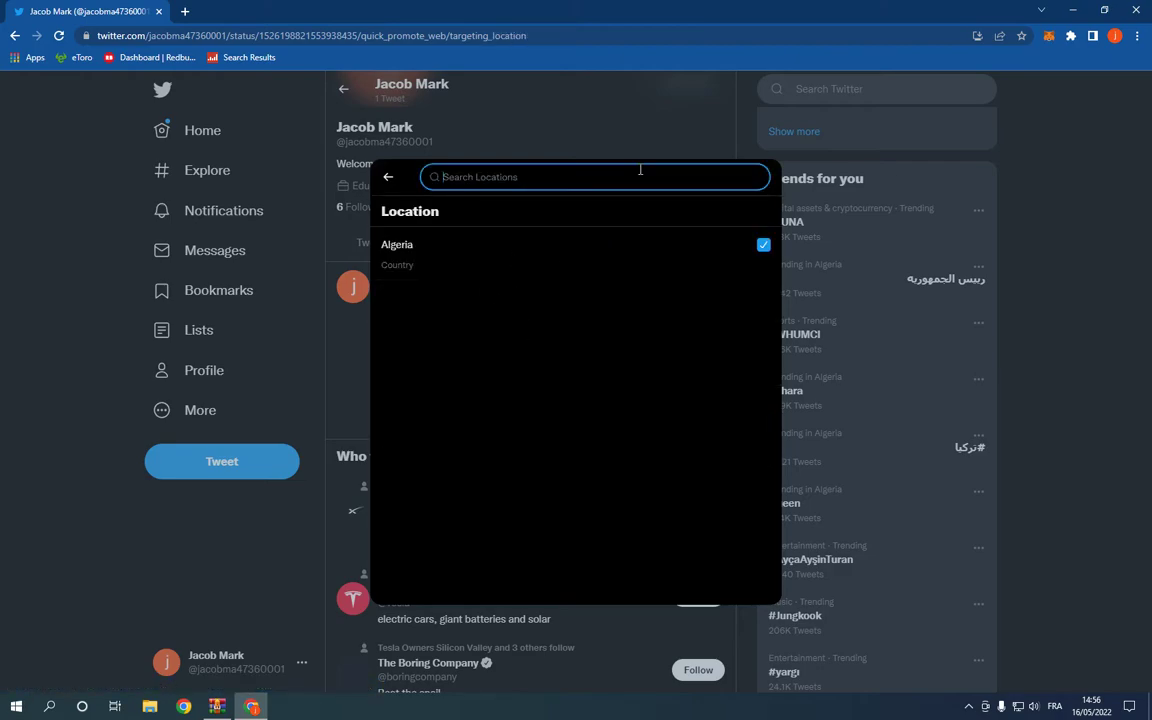
- Add 'usa' as an audience location and continue to the budget step
{"action": "type", "text": "usa"}
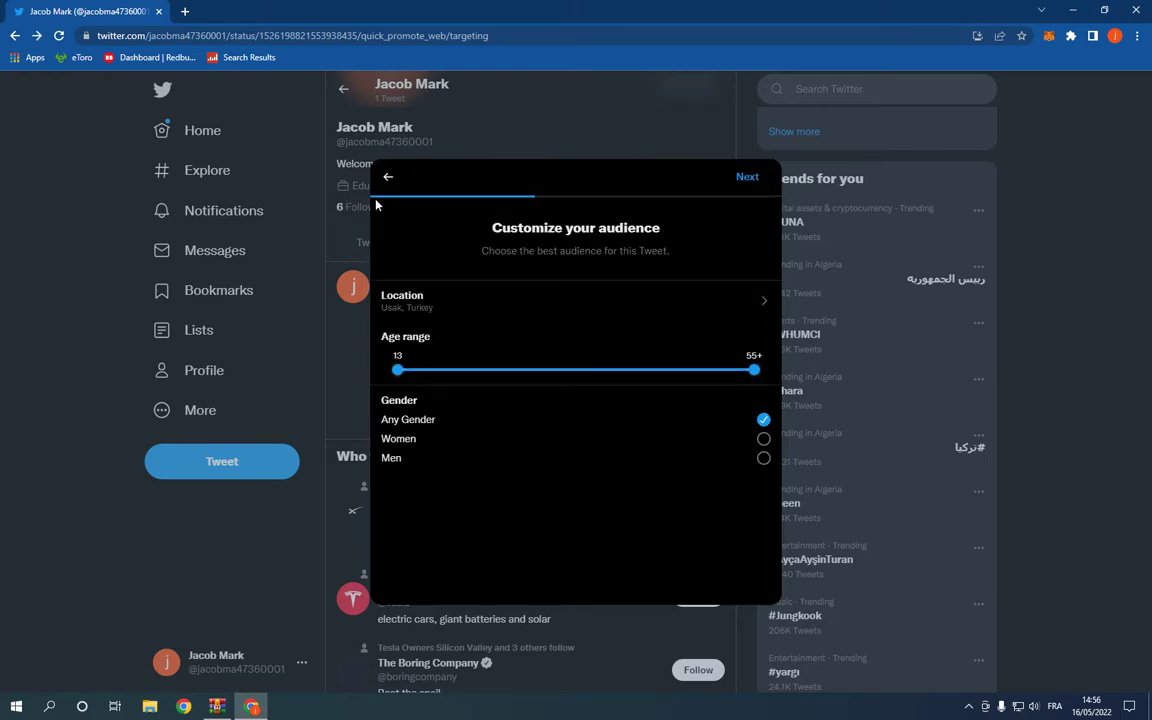
{"action": "mouse_move", "coordinate": [400, 428]}
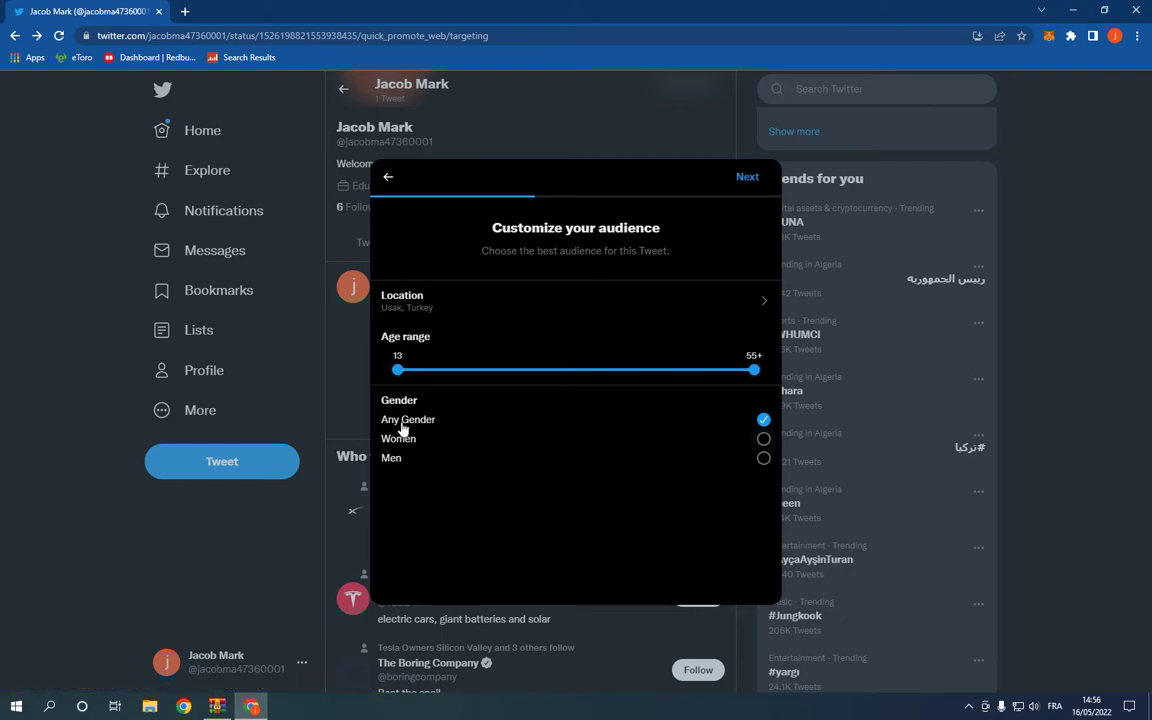
{"action": "left_click", "coordinate": [748, 176]}
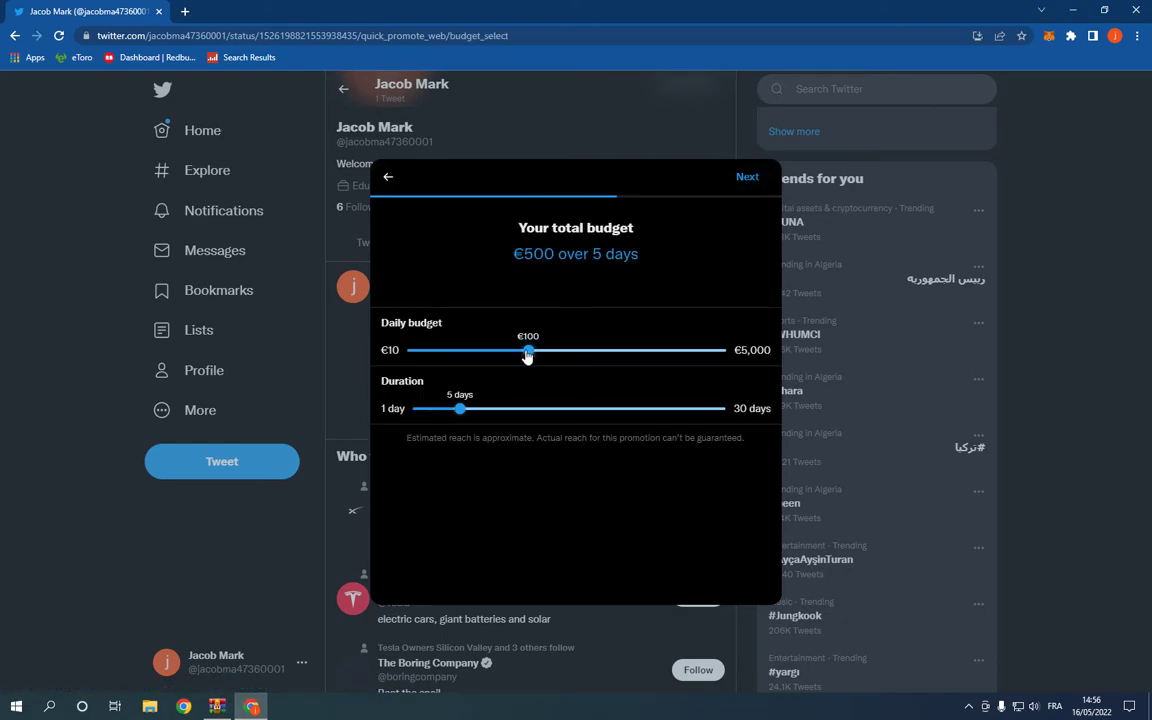
- Set a €100 daily budget over 7 days (€700 total) and continue to payment setup
{"action": "left_click_drag", "start_coordinate": [528, 350], "coordinate": [452, 350]}
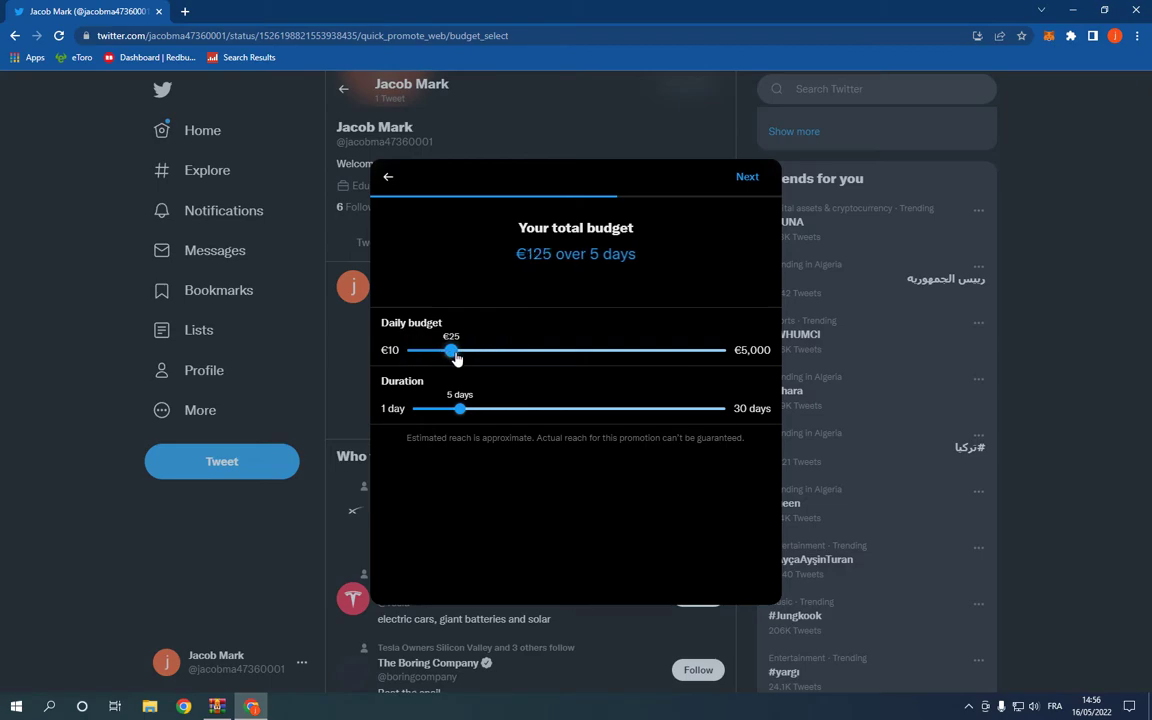
{"action": "left_click_drag", "start_coordinate": [460, 408], "coordinate": [416, 408]}
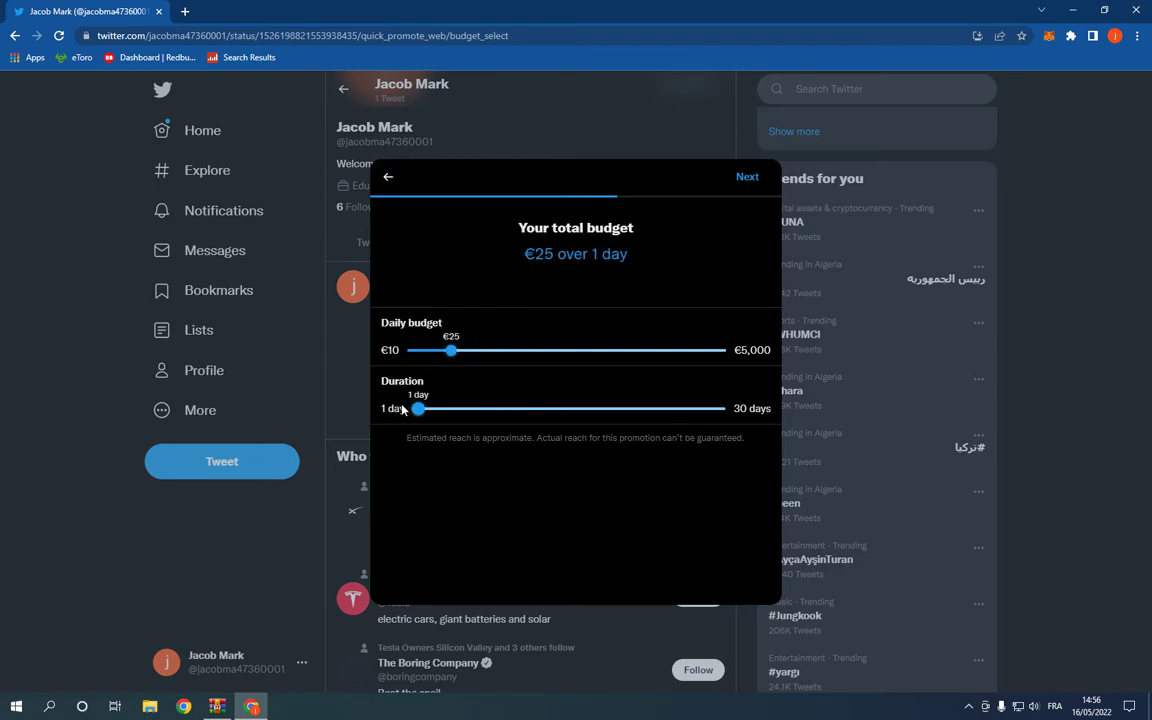
{"action": "left_click_drag", "start_coordinate": [416, 408], "coordinate": [480, 408]}
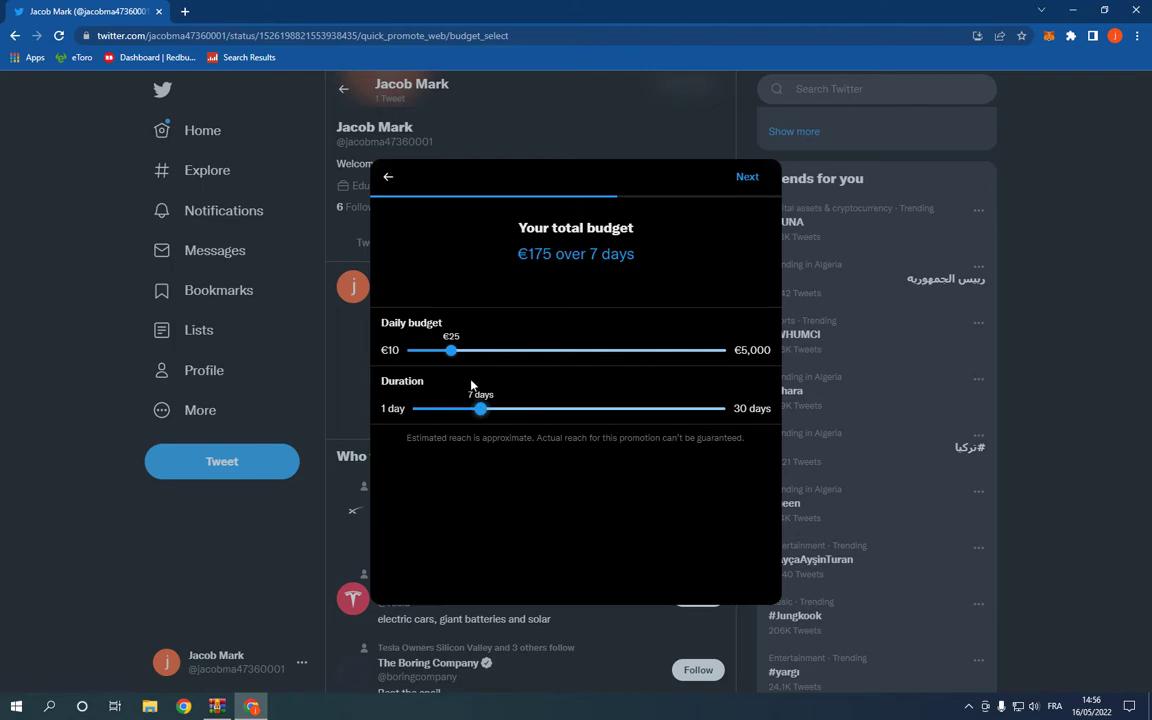
{"action": "left_click_drag", "start_coordinate": [452, 350], "coordinate": [528, 350]}
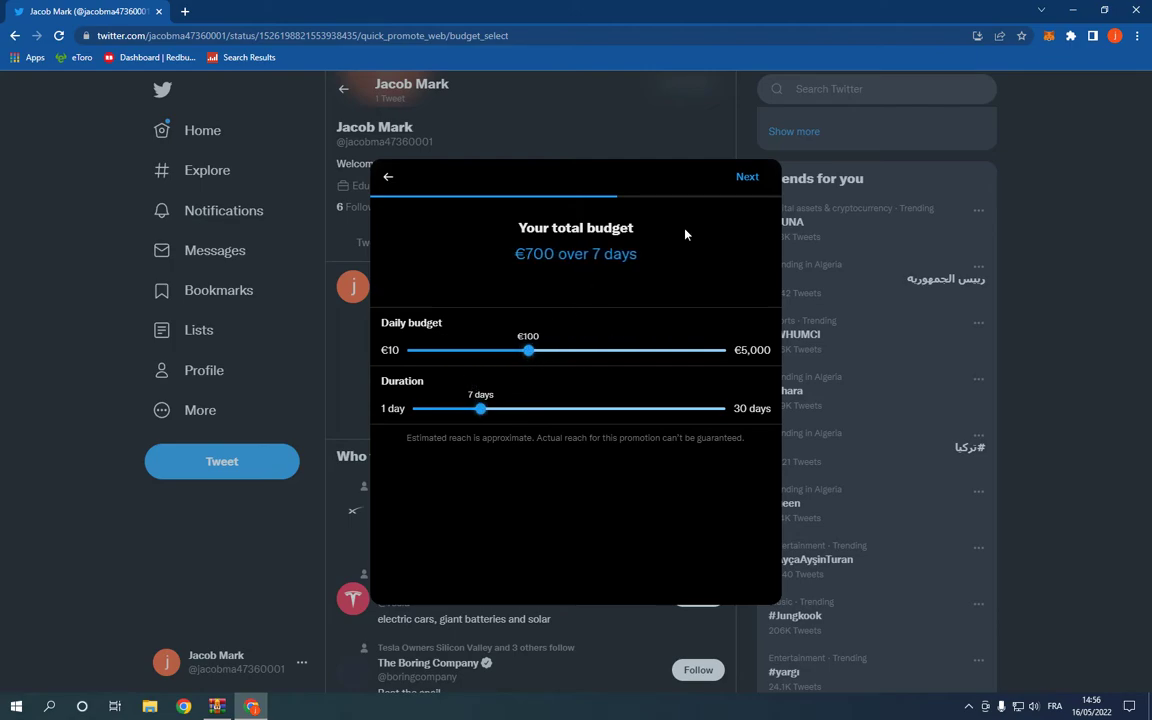
{"action": "left_click", "coordinate": [748, 176]}
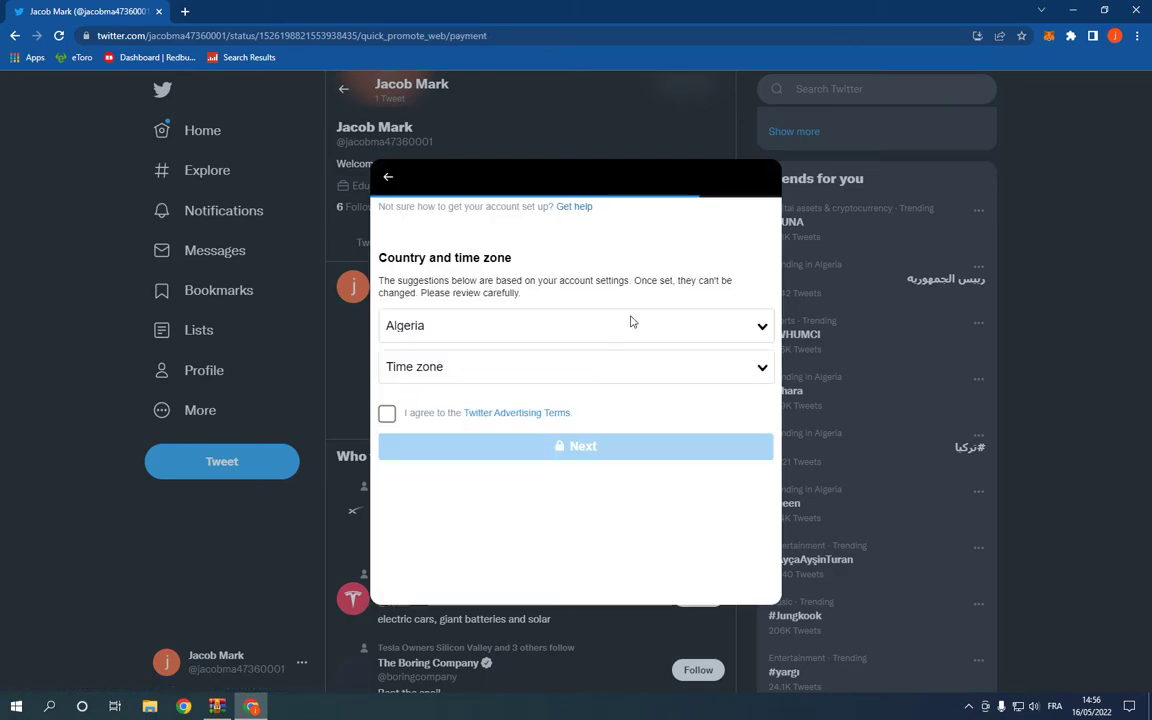
- Choose Portugal as the ad account country, accept the terms and continue to tax status
{"action": "left_click", "coordinate": [576, 324]}
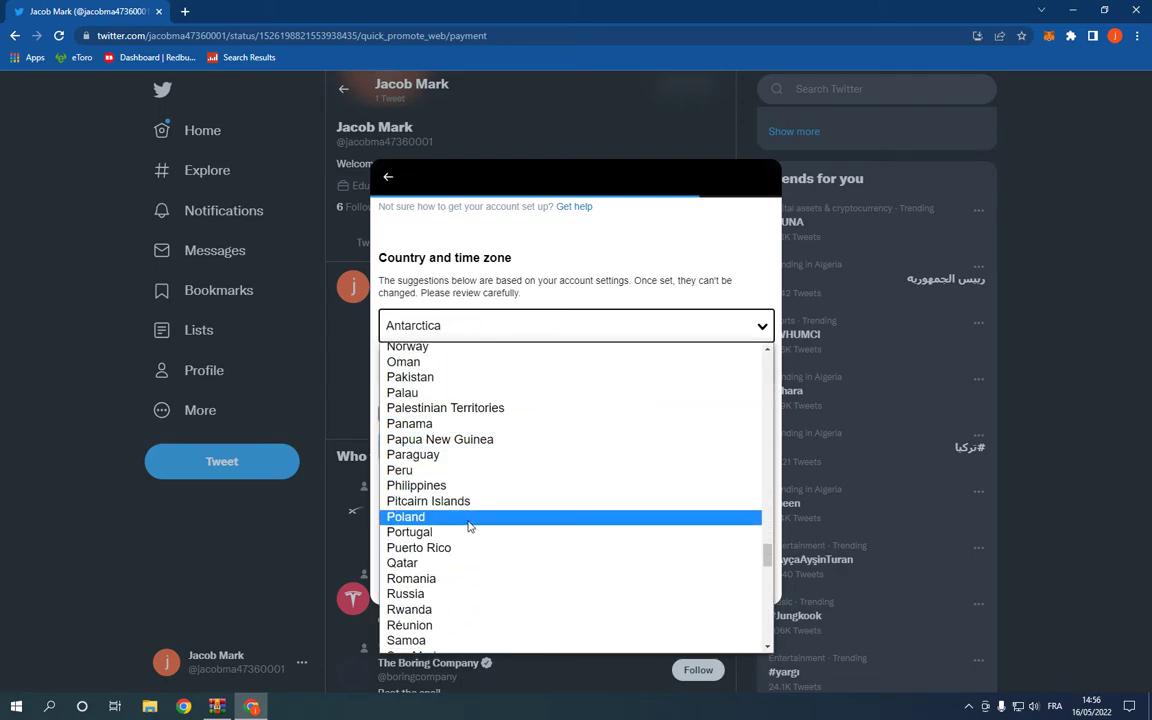
{"action": "left_click", "coordinate": [404, 516]}
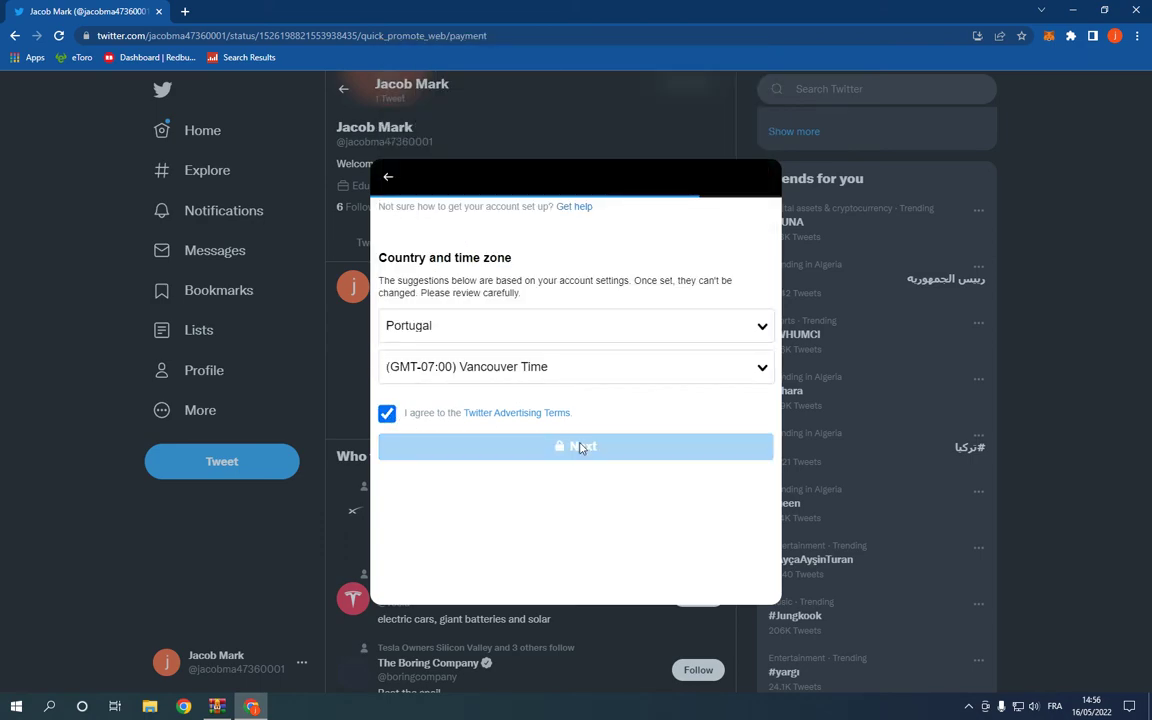
{"action": "left_click", "coordinate": [576, 446]}
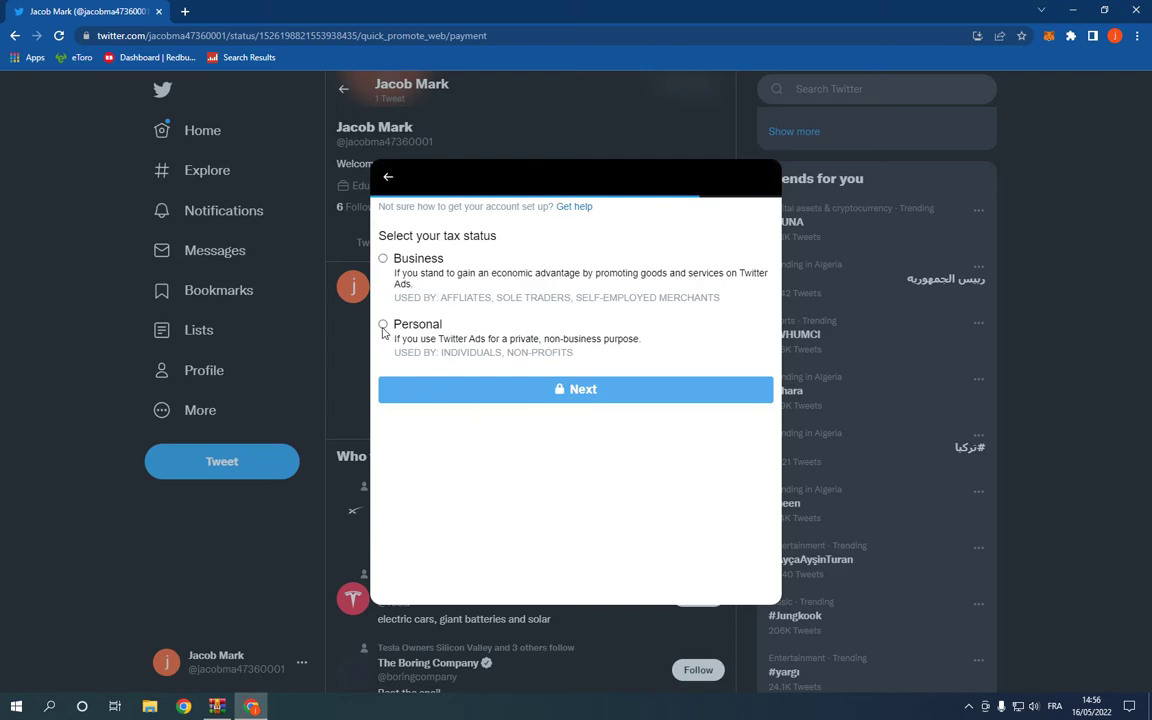
- Select Personal tax status, then back out of the Promote flow to the profile page
{"action": "left_click", "coordinate": [576, 388]}
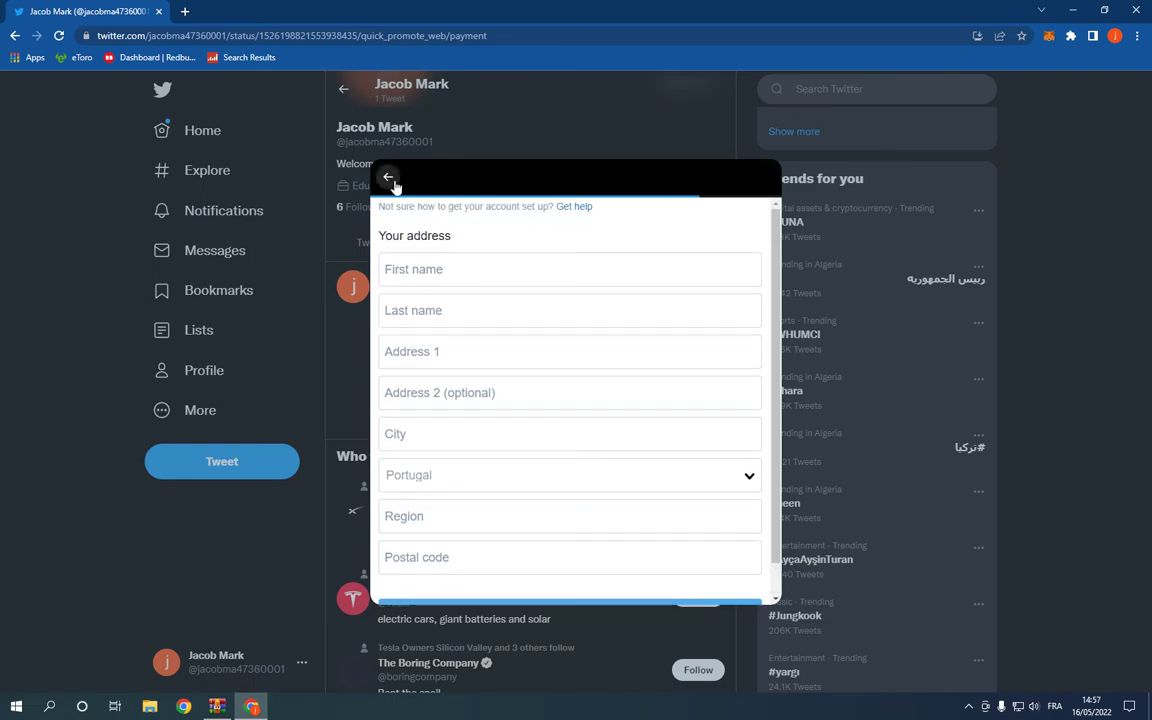
{"action": "left_click", "coordinate": [388, 176]}
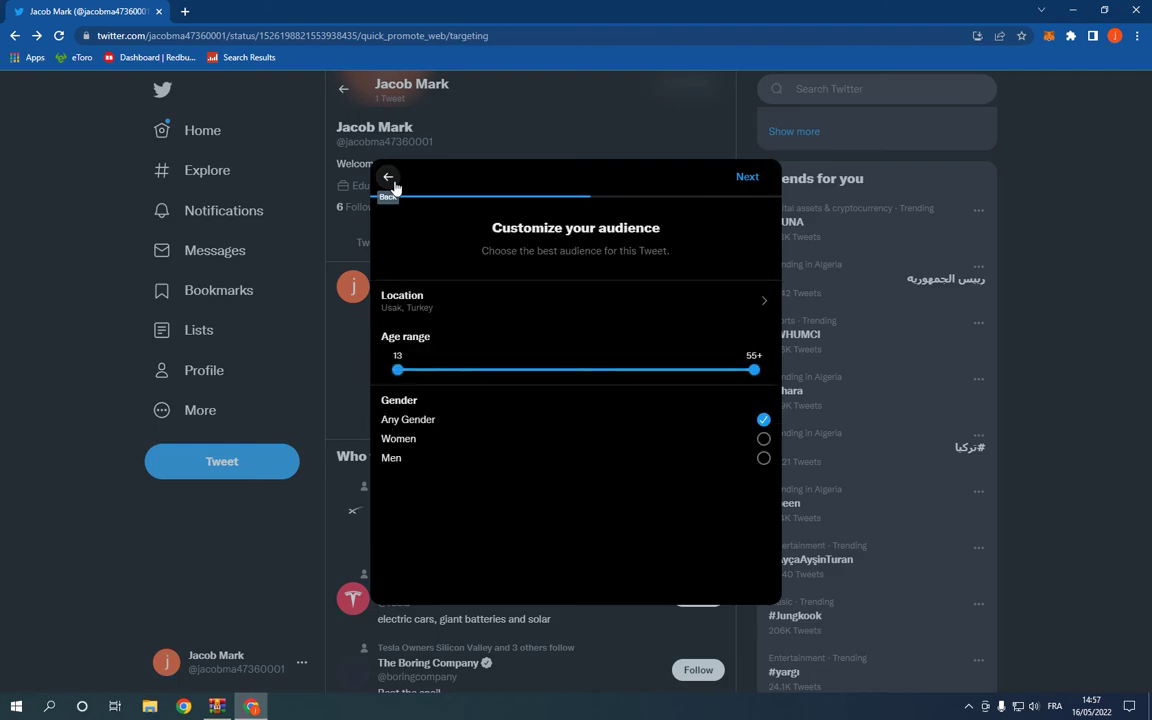
{"action": "left_click", "coordinate": [388, 176]}
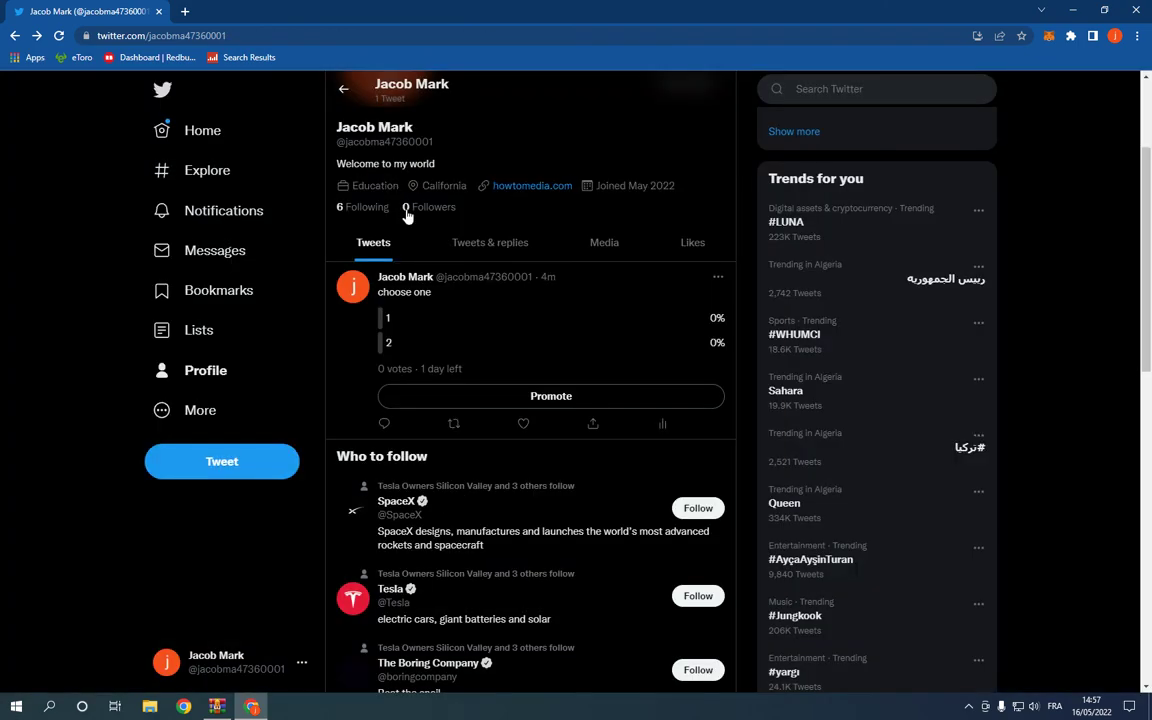